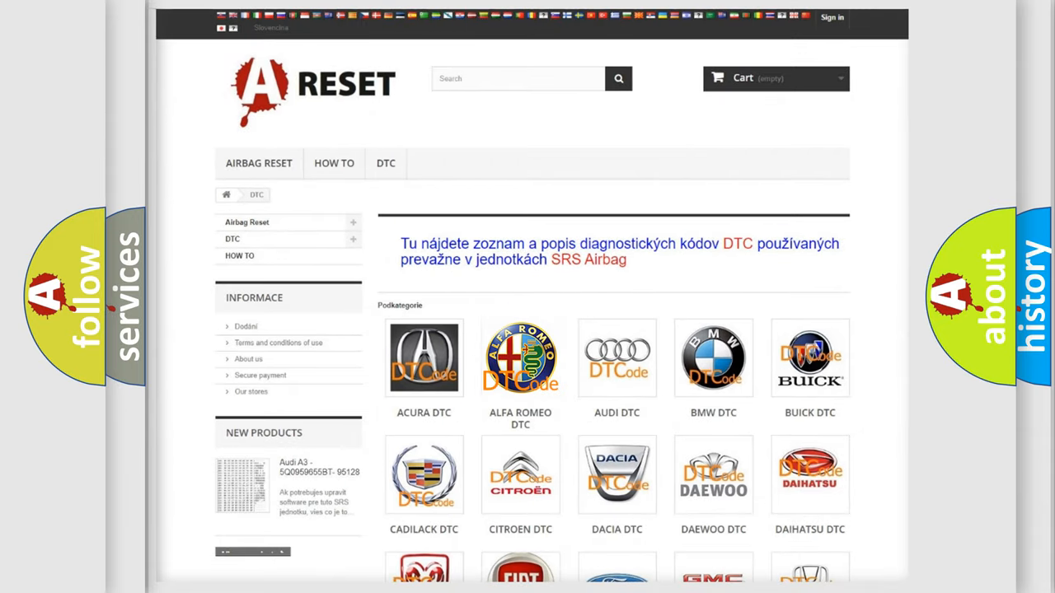
Show the Alfa Romeo trouble code list and scroll to the B10xx codes around B1025-01.
click(521, 358)
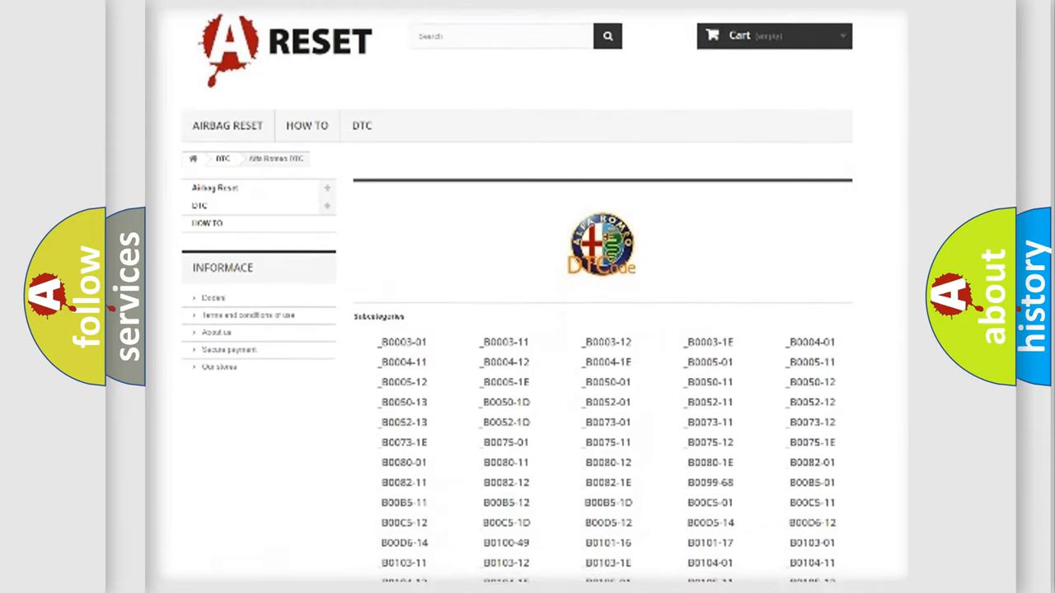
scroll(down, 3)
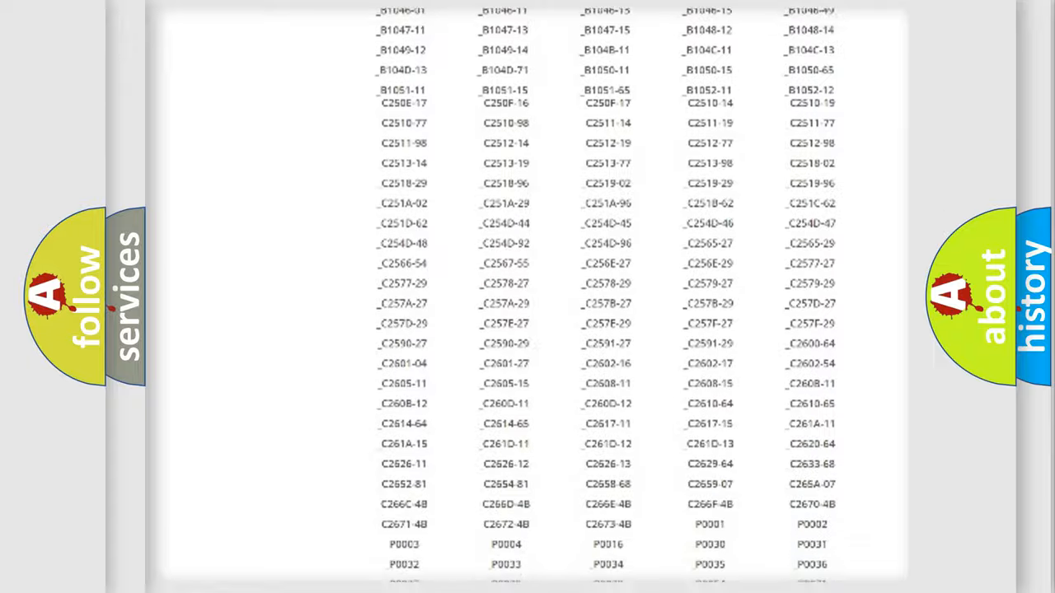
scroll(up, 3)
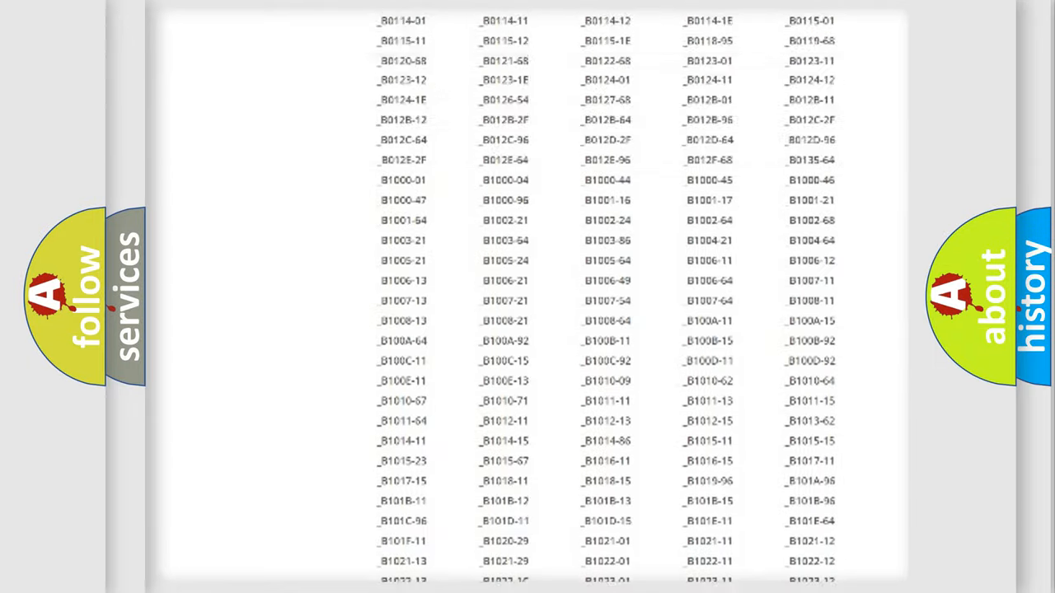
scroll(up, 3)
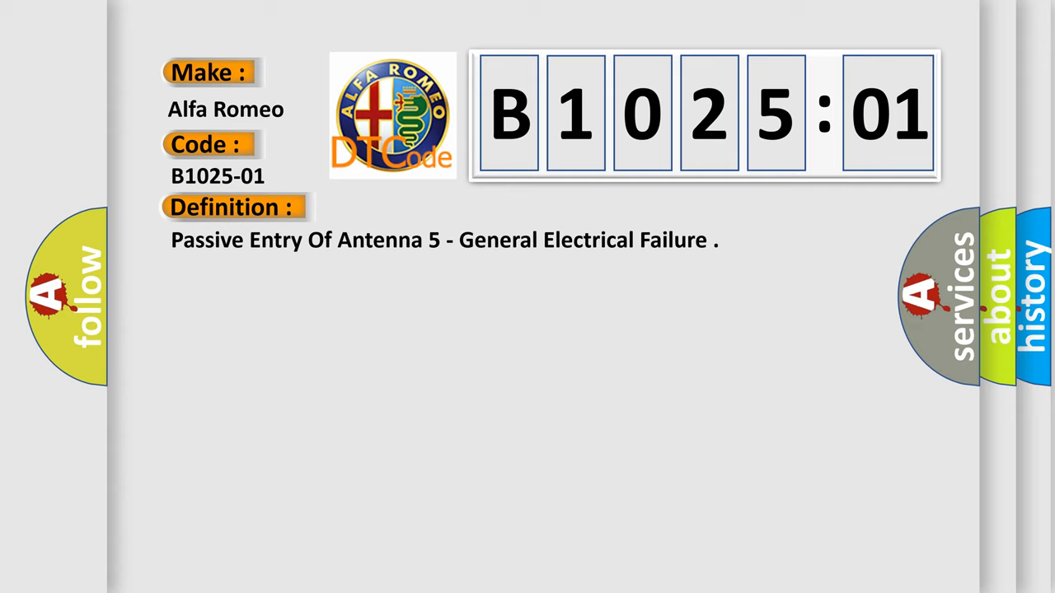
Reveal the B1025-01 description: Passive Entry Antenna 5 is faulty, out of range.
click(428, 208)
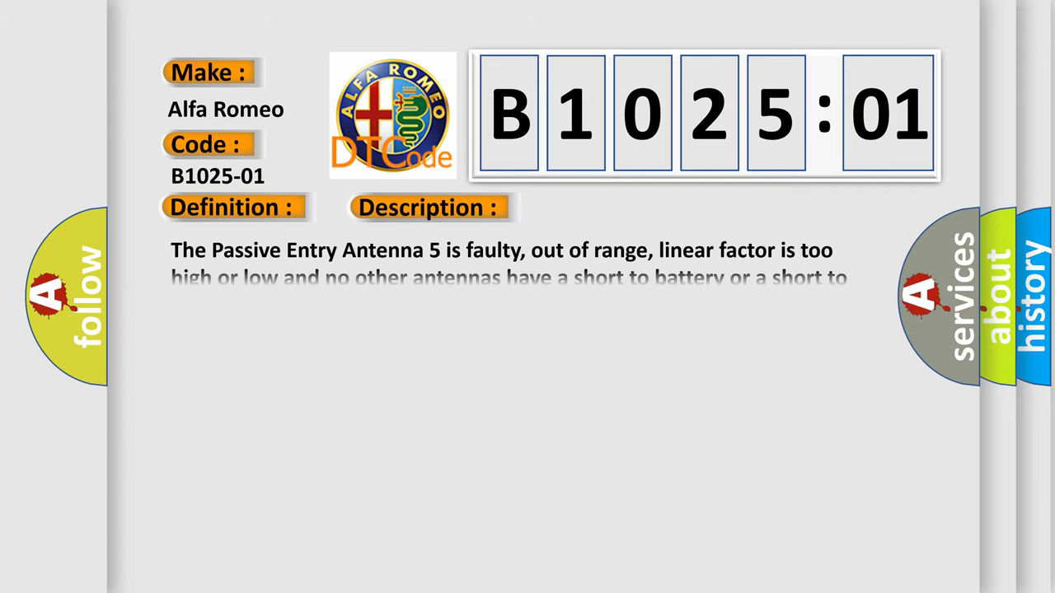